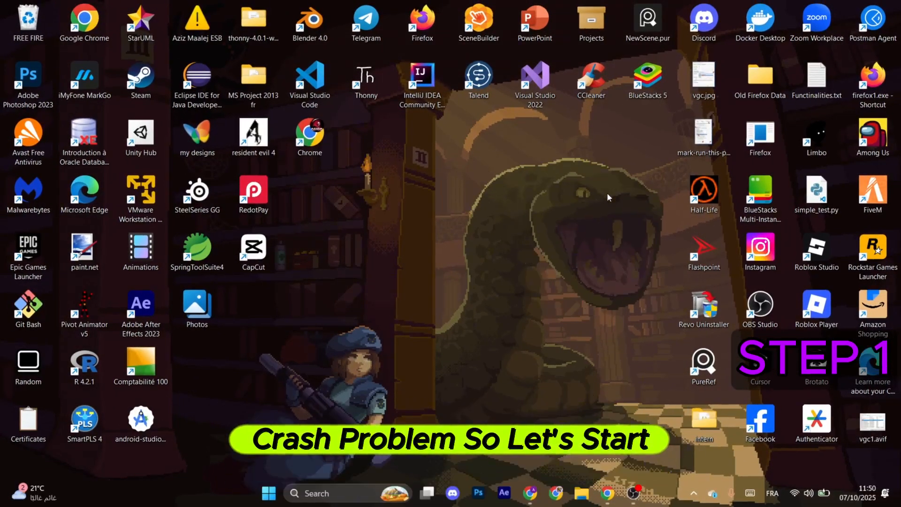
mouse_move(496, 273)
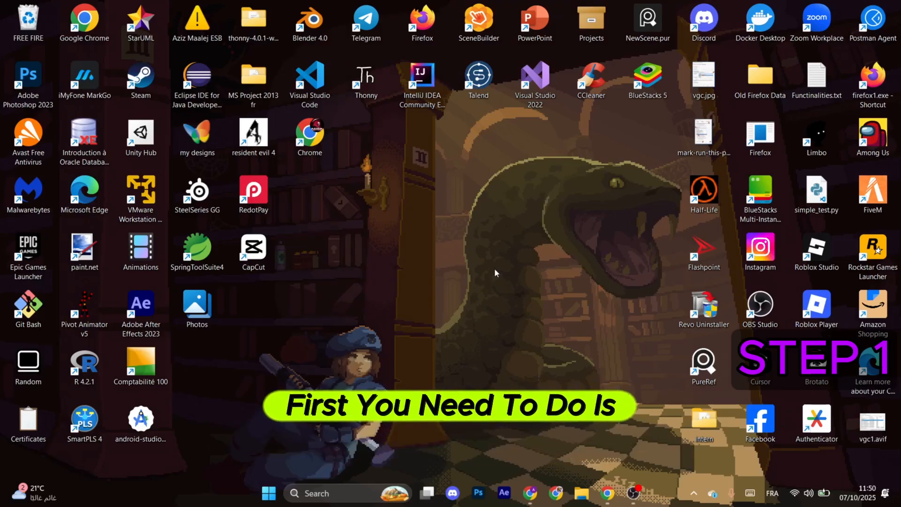
Bring up the taskbar context menu that offers Task Manager
right_click(661, 492)
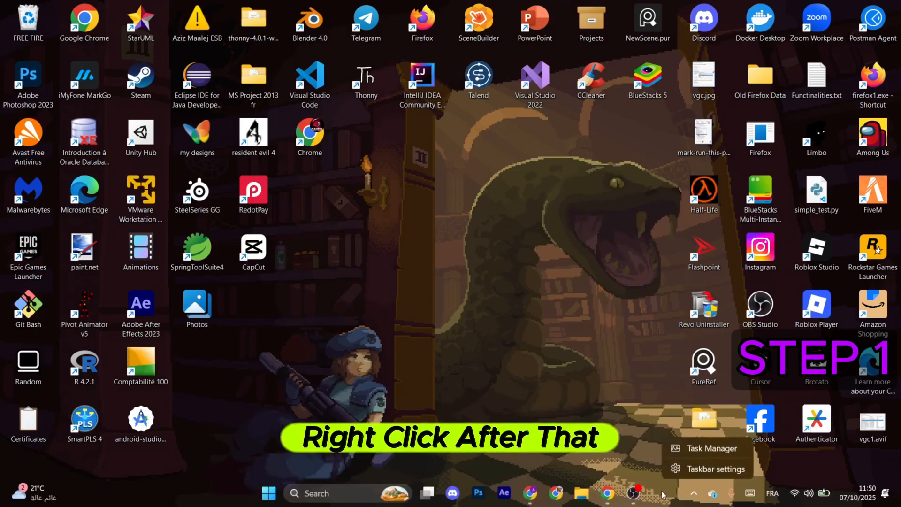
End the Steam (32 bit) process from Task Manager after searching 'stea'
left_click(711, 448)
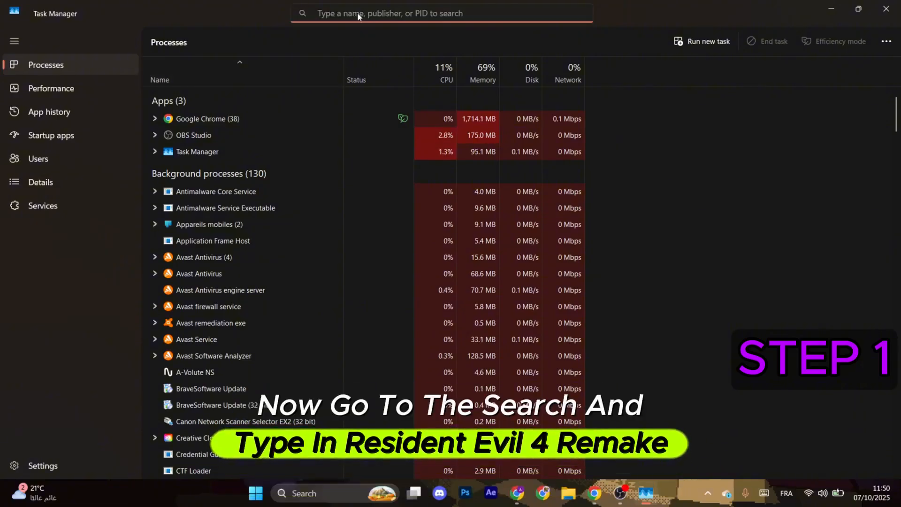
type("resi")
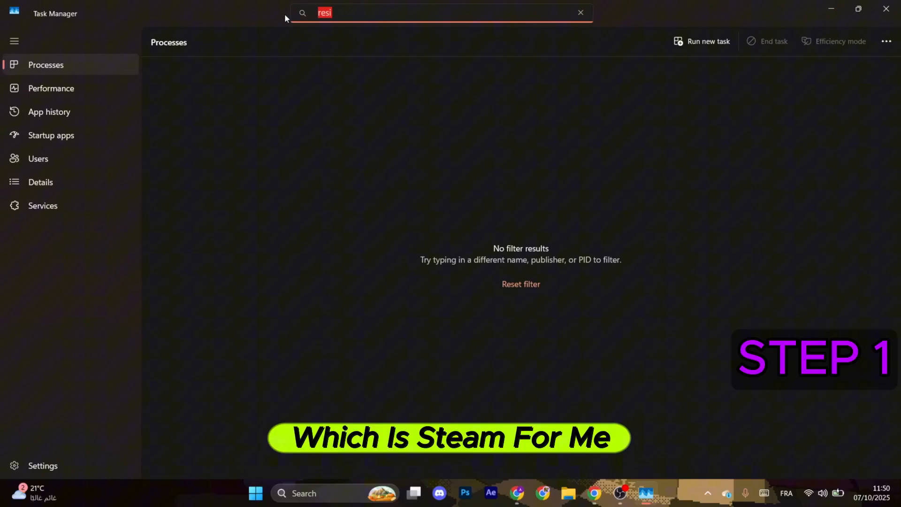
type("stea")
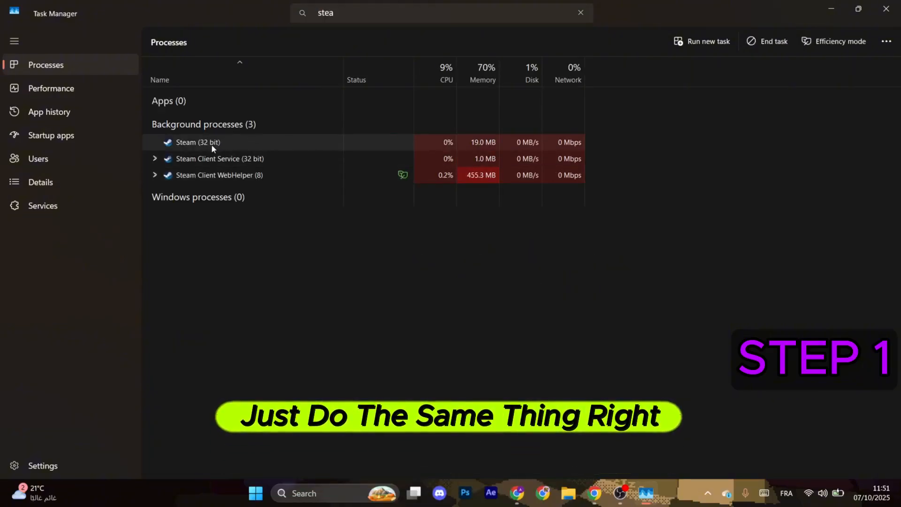
right_click(198, 141)
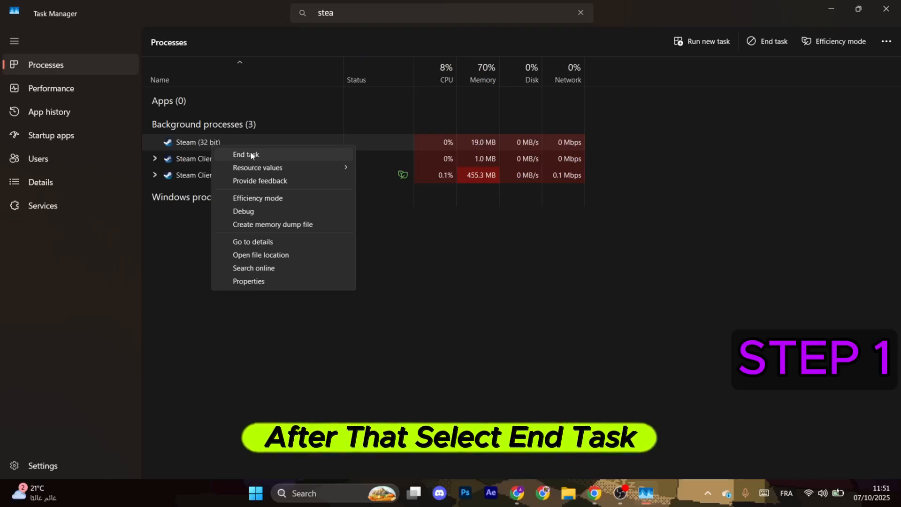
left_click(246, 154)
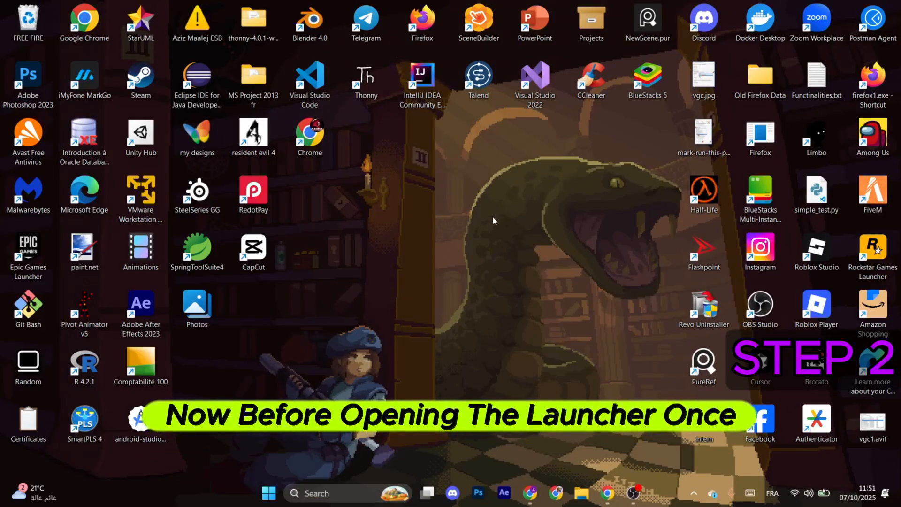
Launch NVIDIA App from Windows search and start installing Game Ready Driver 581.42
left_click(316, 493)
type("nvid")
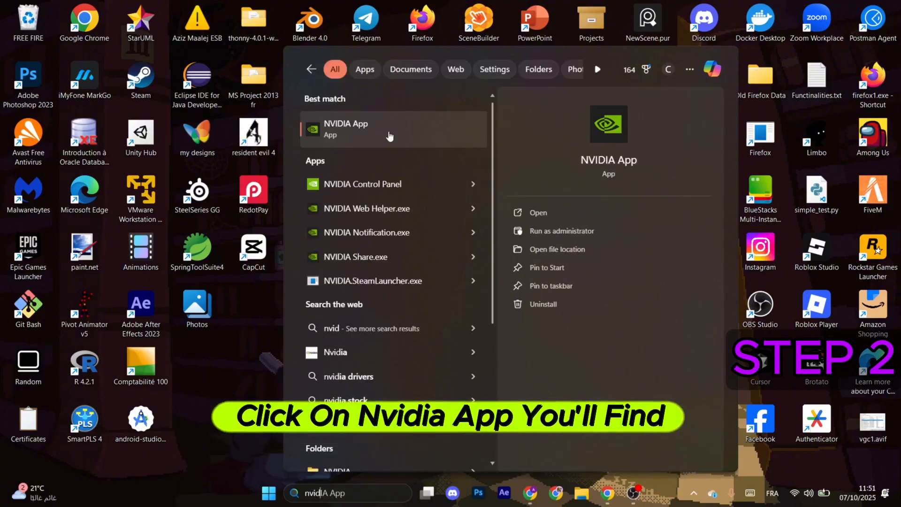
left_click(346, 130)
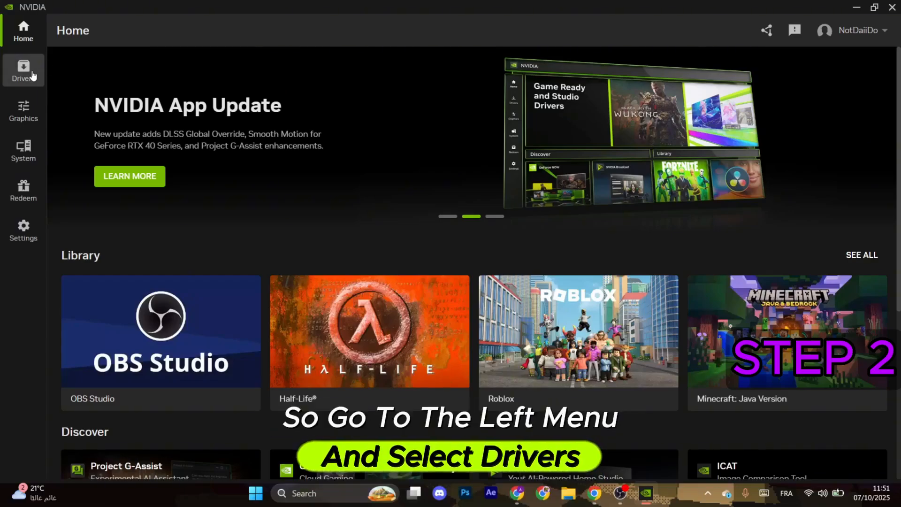
left_click(23, 71)
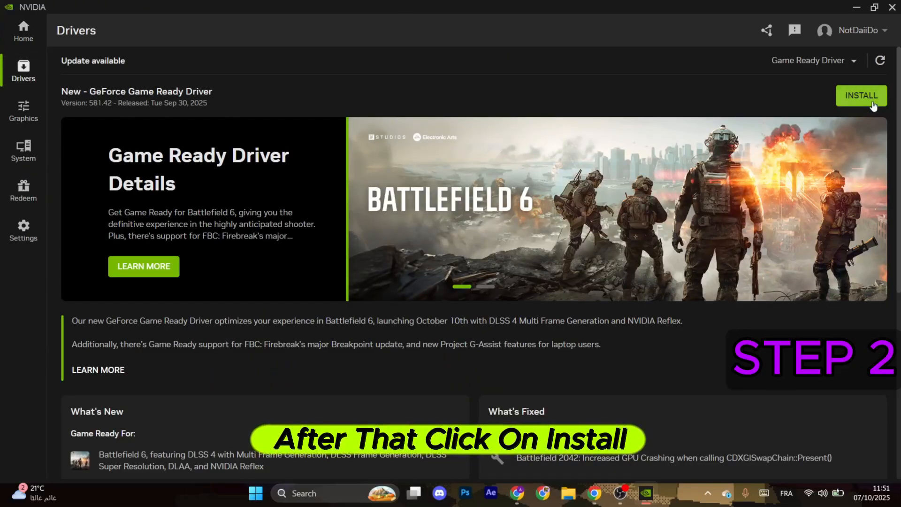
left_click(862, 95)
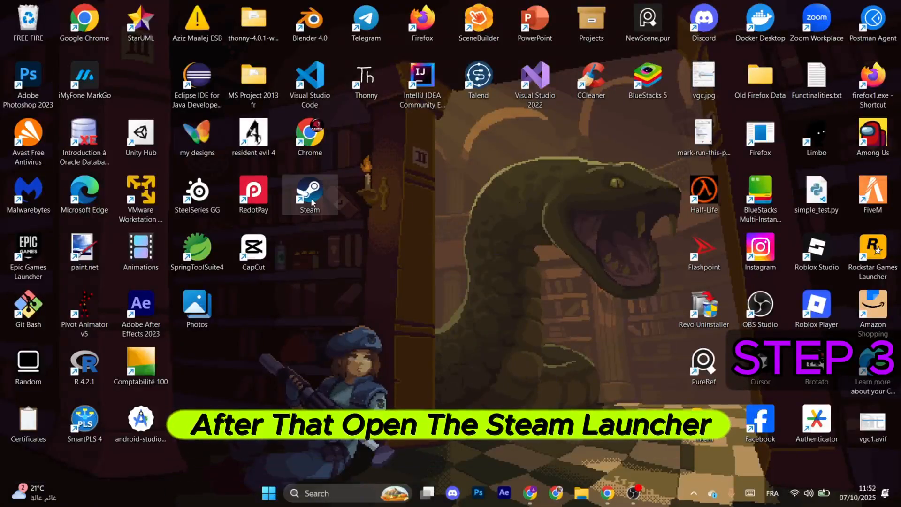
Relaunch Steam and scroll the Library to the Resident Evil 4 (2005) page
double_click(309, 191)
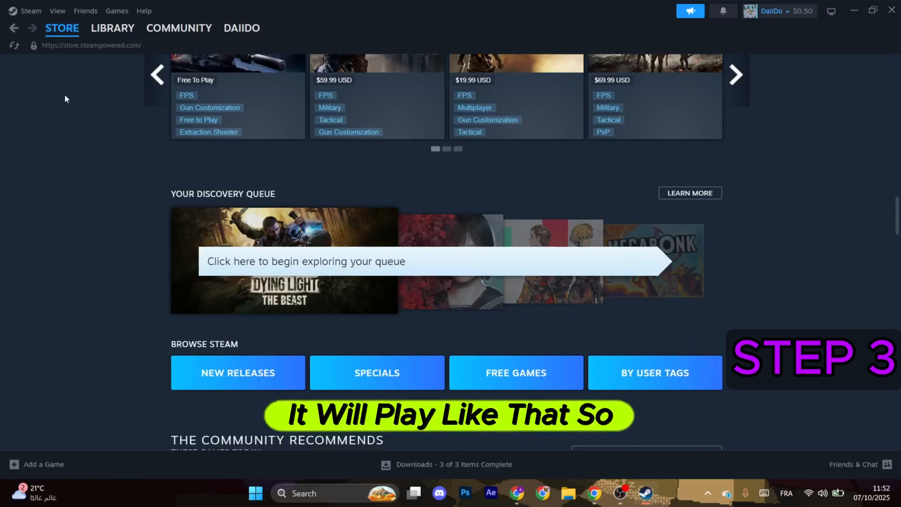
mouse_move(57, 10)
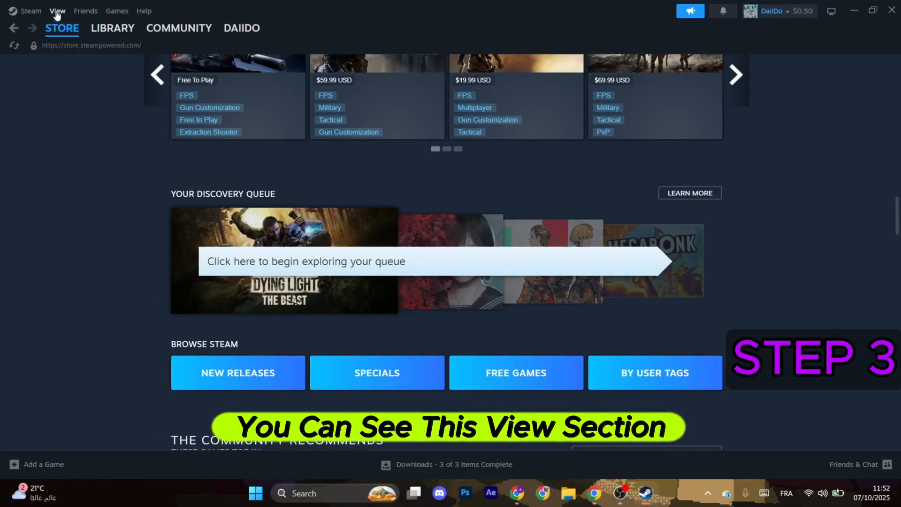
left_click(57, 10)
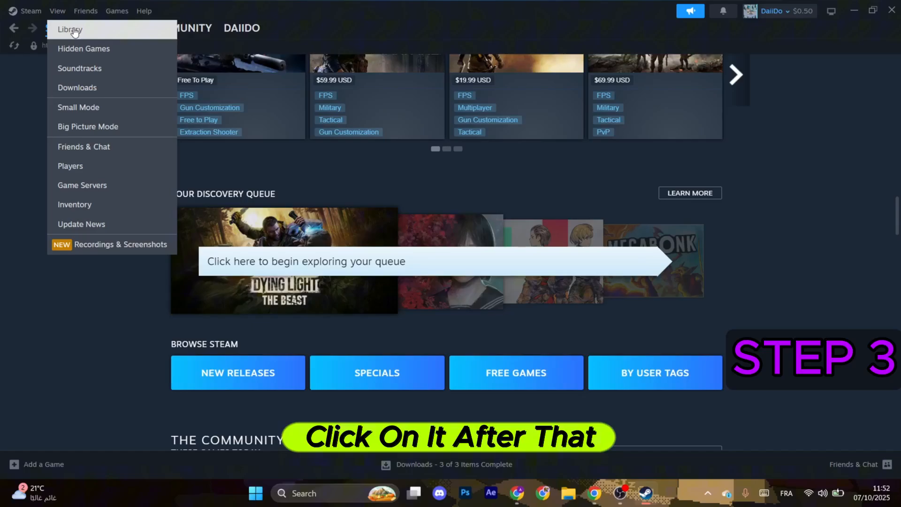
left_click(70, 30)
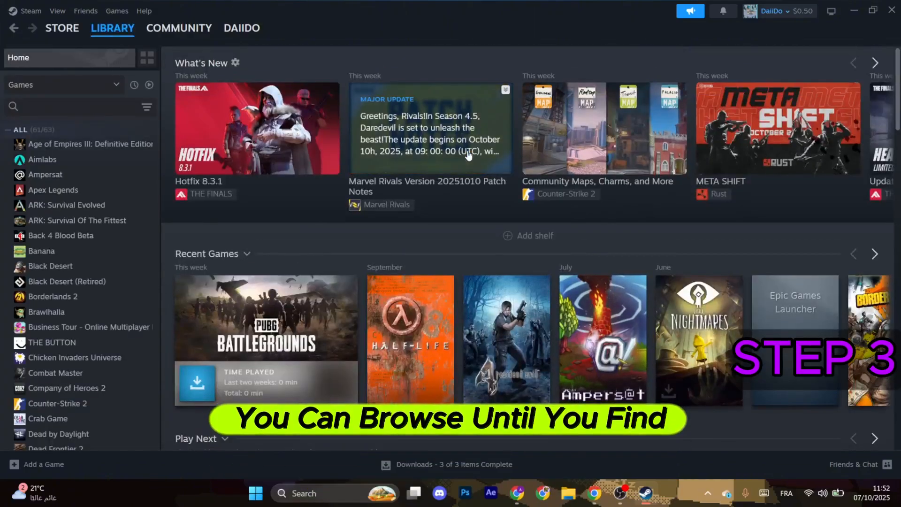
scroll("down", 3)
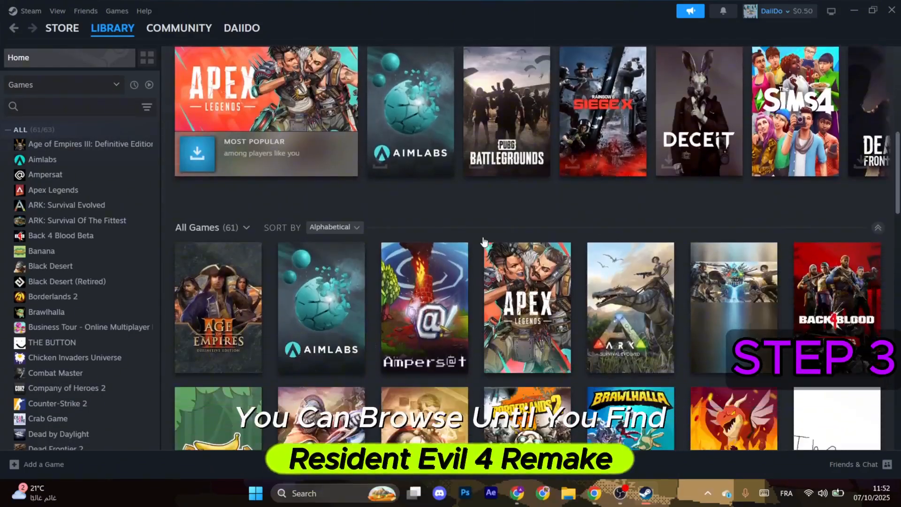
scroll("down", 3)
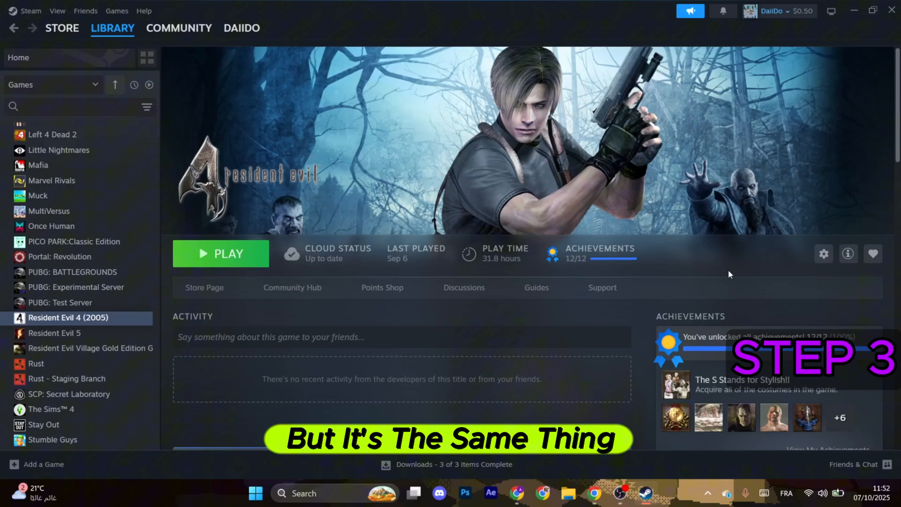
mouse_move(749, 259)
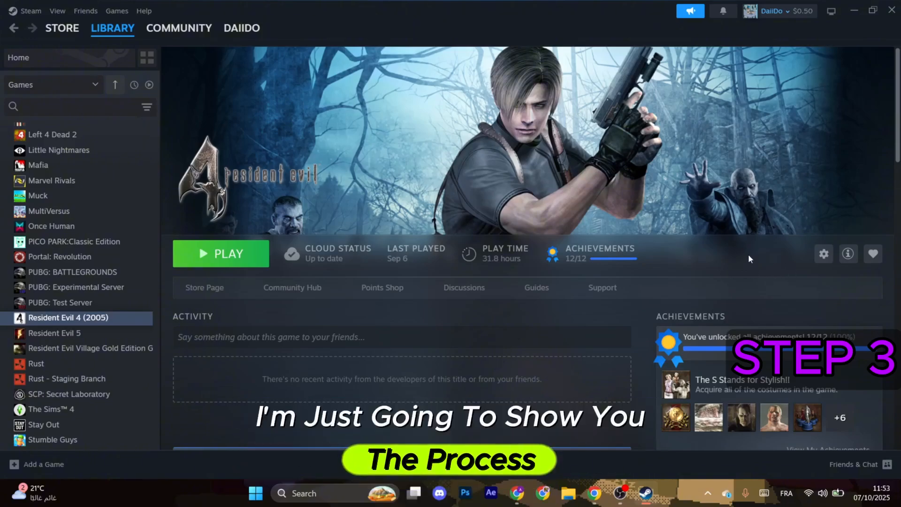
mouse_move(823, 254)
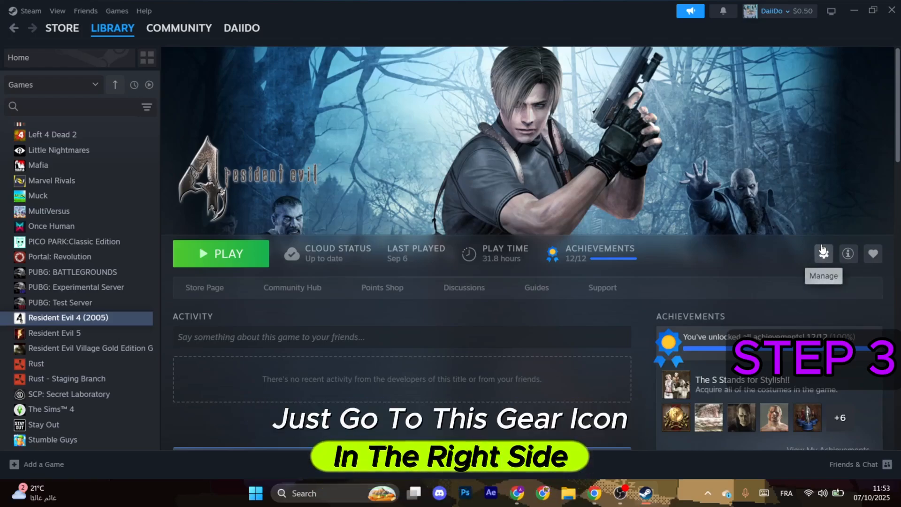
Enter -dx12 as the launch option in Resident Evil 4 (2005) Properties
left_click(824, 254)
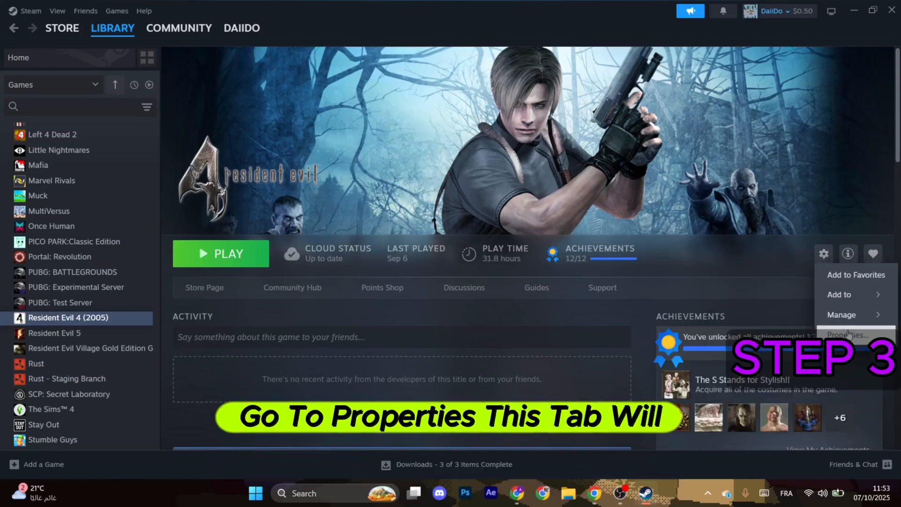
left_click(850, 335)
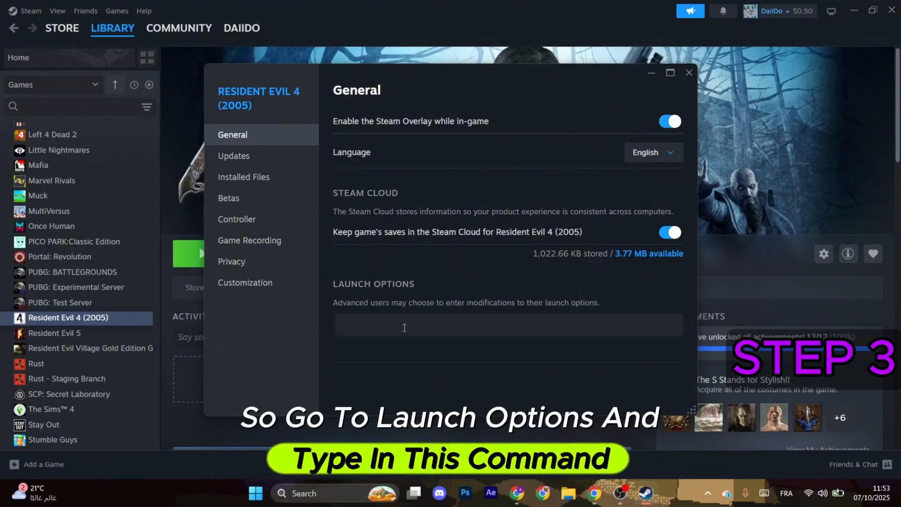
type("-dx12")
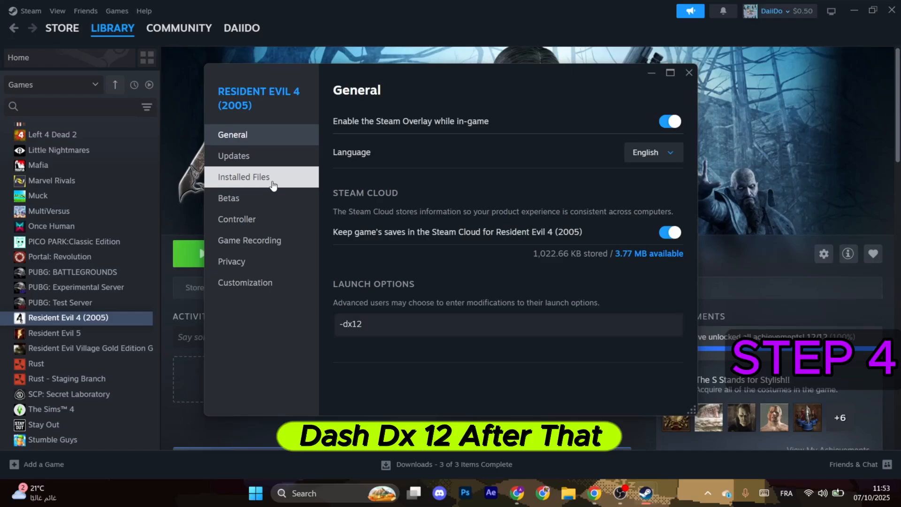
Verify integrity of the game's installed files, then return to the Store
left_click(243, 176)
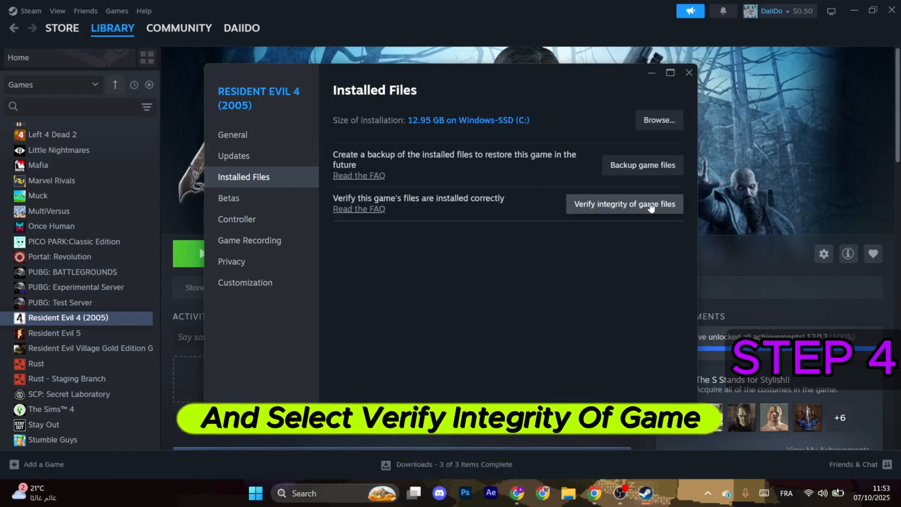
left_click(624, 204)
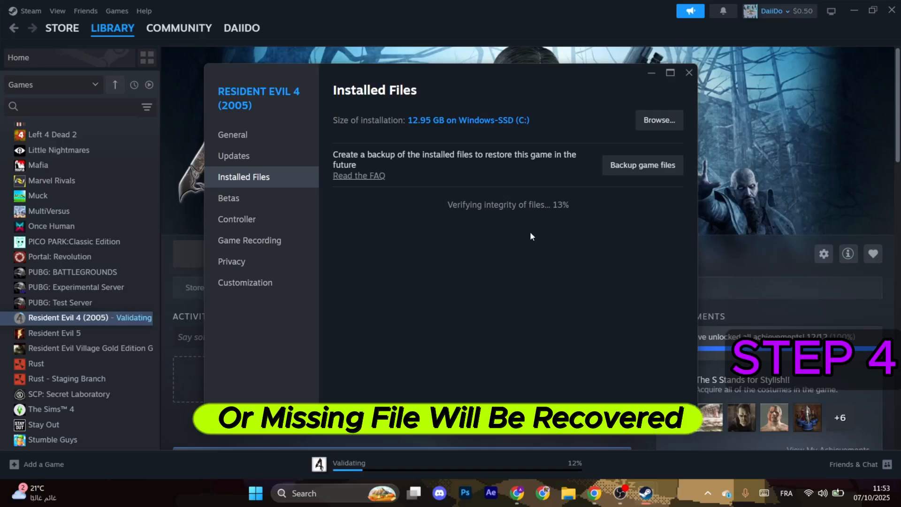
left_click(61, 28)
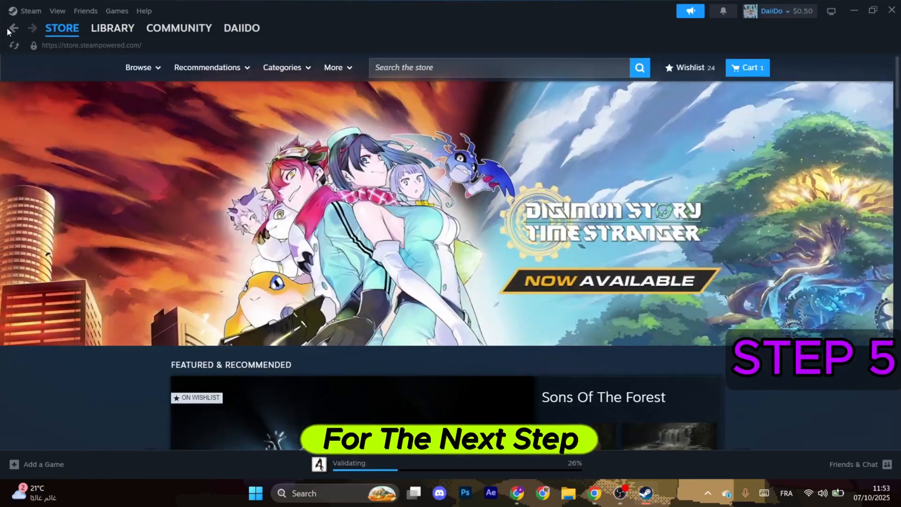
Clear Steam's download cache from the Downloads settings and confirm
left_click(31, 10)
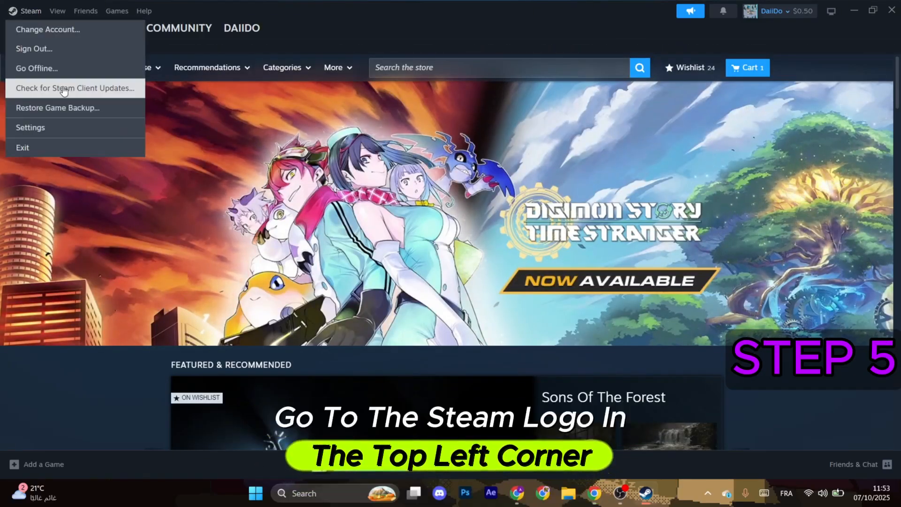
left_click(30, 127)
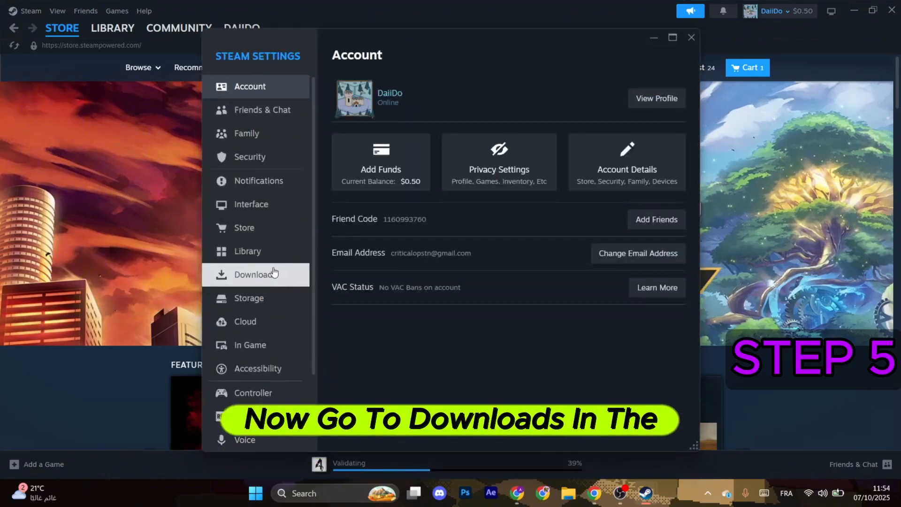
left_click(255, 275)
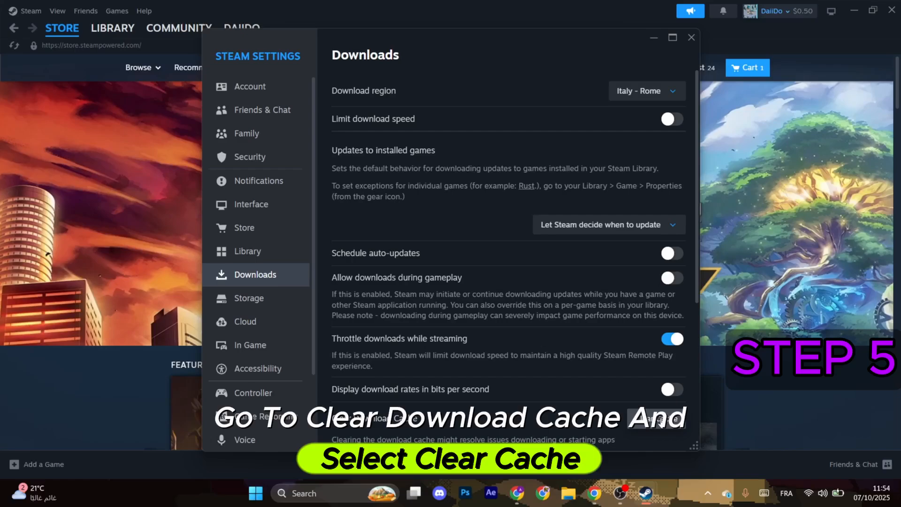
left_click(656, 418)
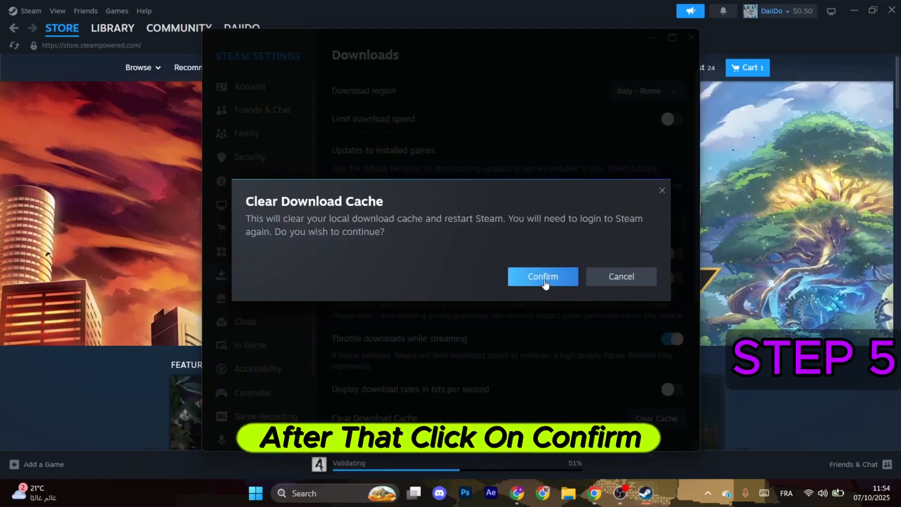
left_click(542, 277)
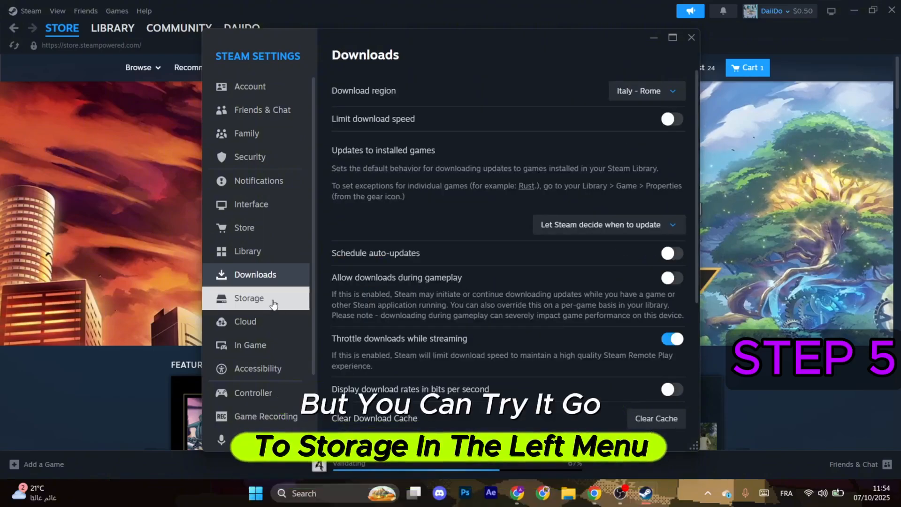
Check the Windows-SSD (C:) drive in Storage settings, then bring up the PC's power options
left_click(249, 297)
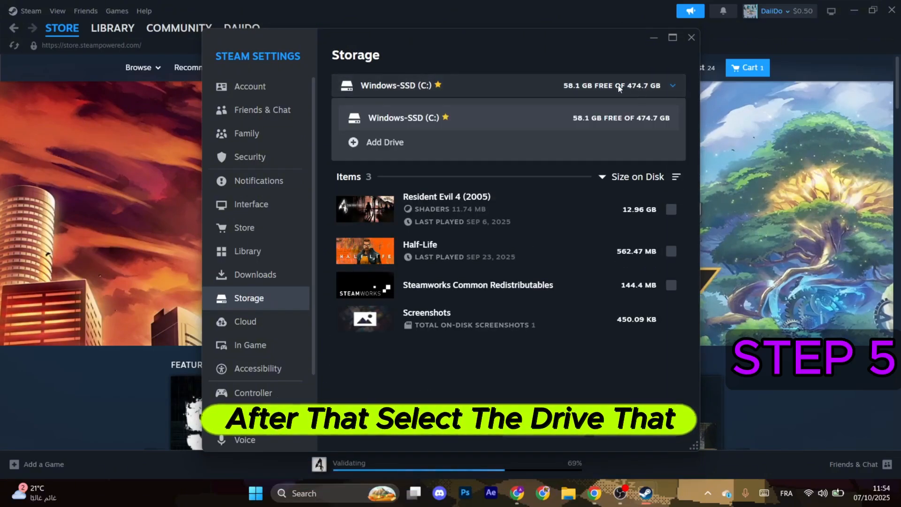
left_click(672, 85)
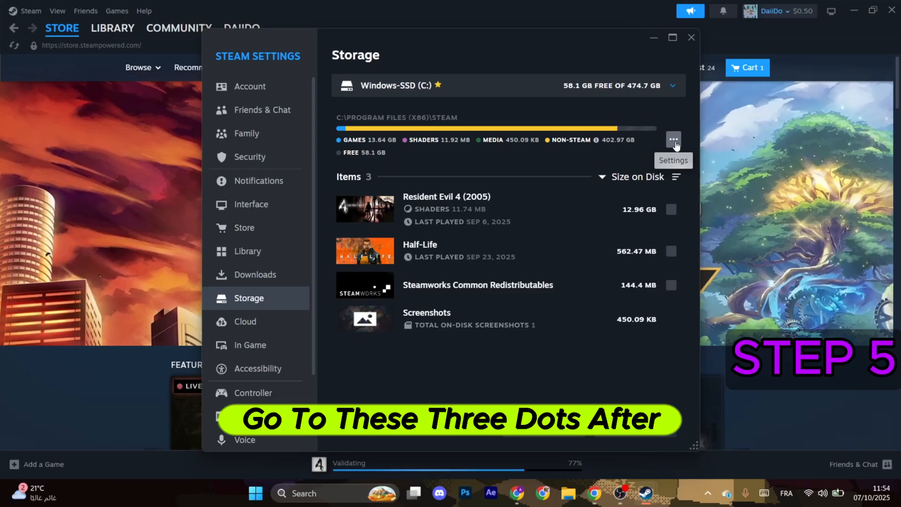
left_click(673, 140)
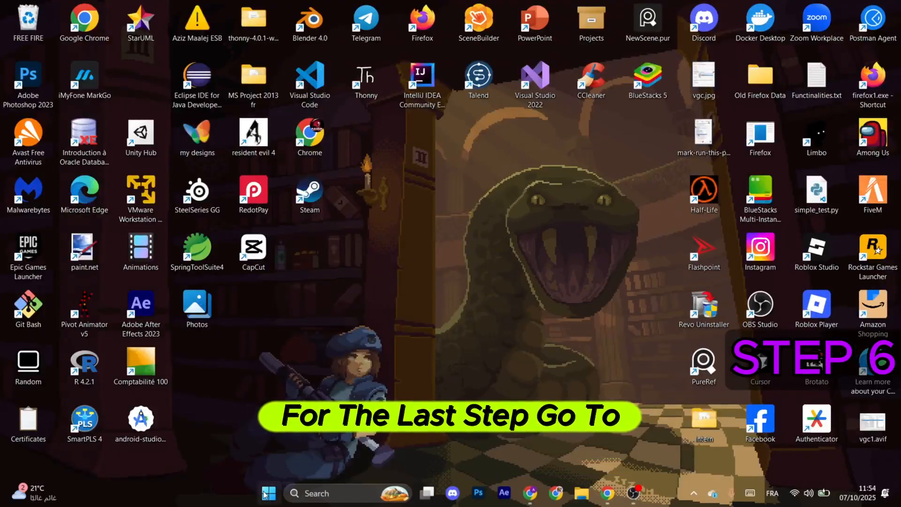
left_click(267, 493)
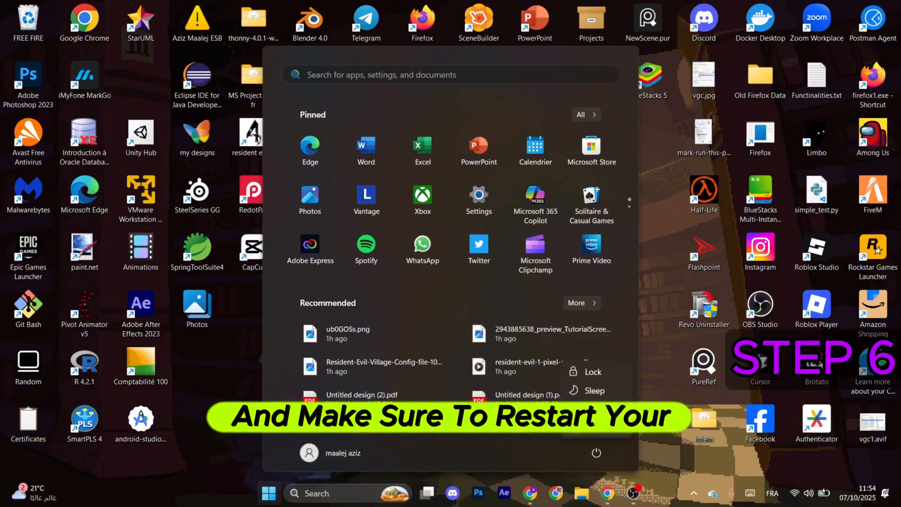